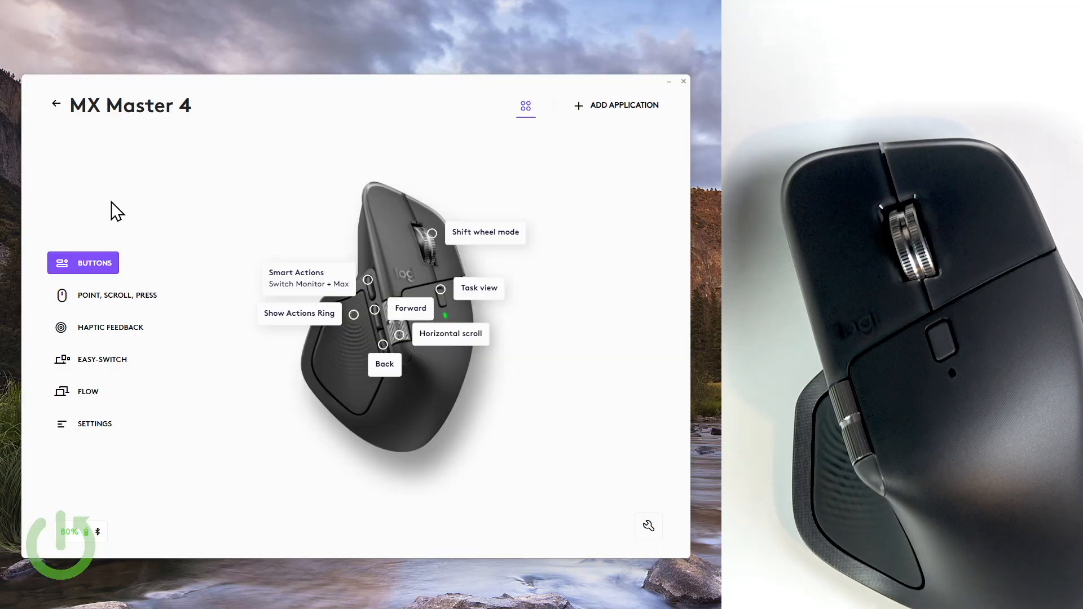
- Return from the MX Master 4 page to the home screen of connected devices
{"action": "left_click", "coordinate": [55, 104]}
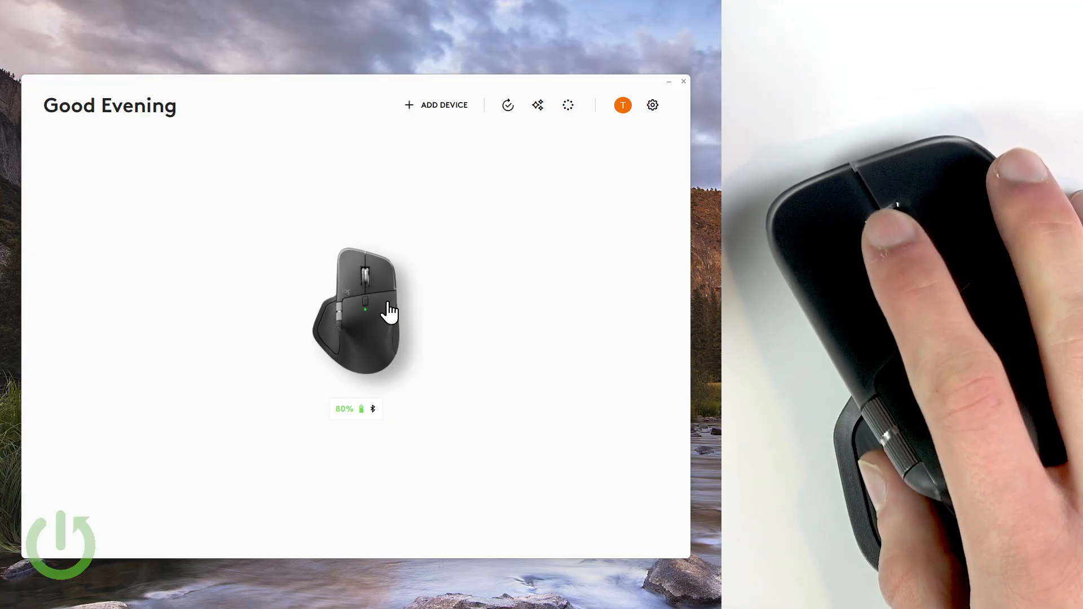
- Show the MX Master 4's point, scroll and press settings with the scroll wheel summary
{"action": "left_click", "coordinate": [358, 311]}
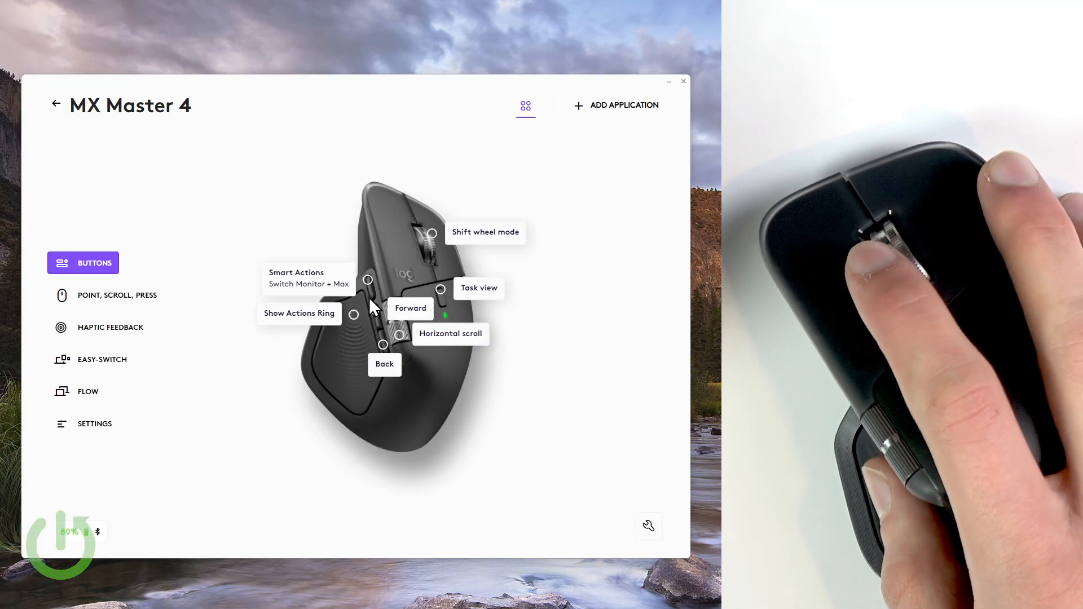
{"action": "mouse_move", "coordinate": [289, 240]}
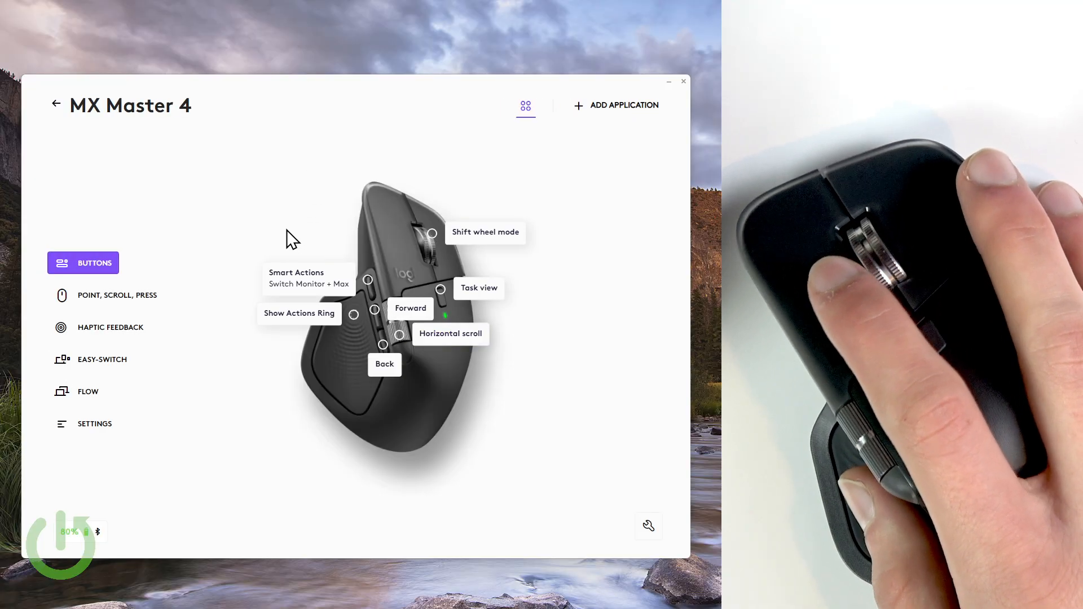
{"action": "mouse_move", "coordinate": [193, 311]}
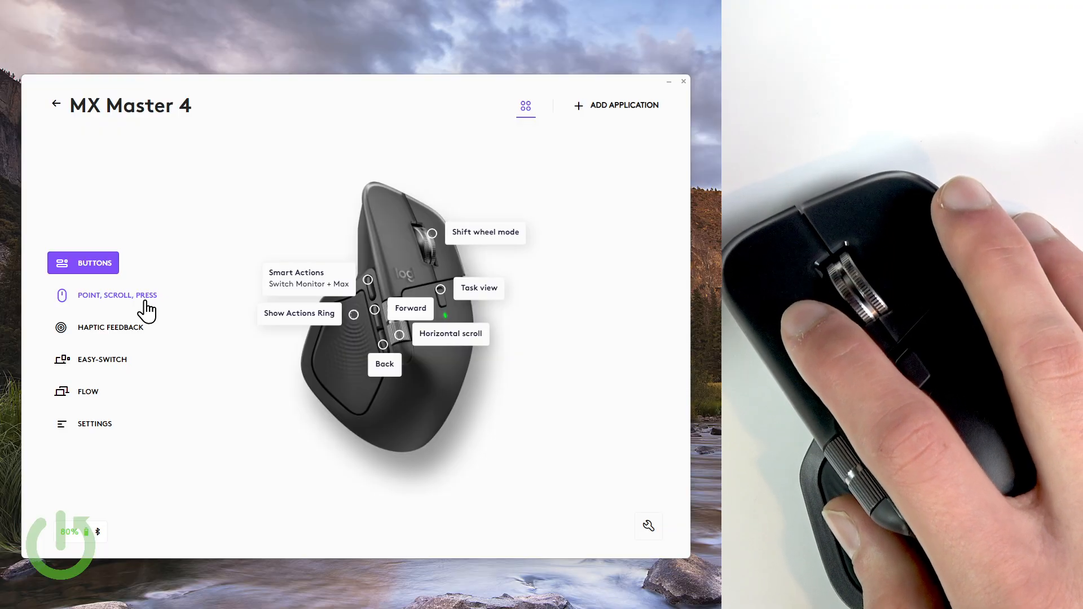
{"action": "left_click", "coordinate": [117, 295]}
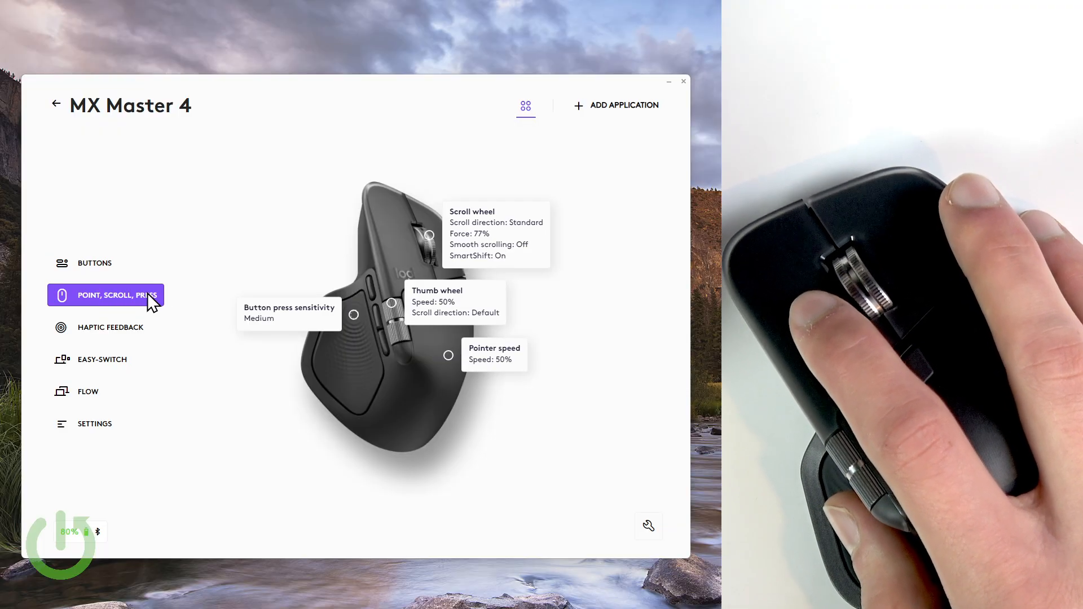
{"action": "mouse_move", "coordinate": [425, 220]}
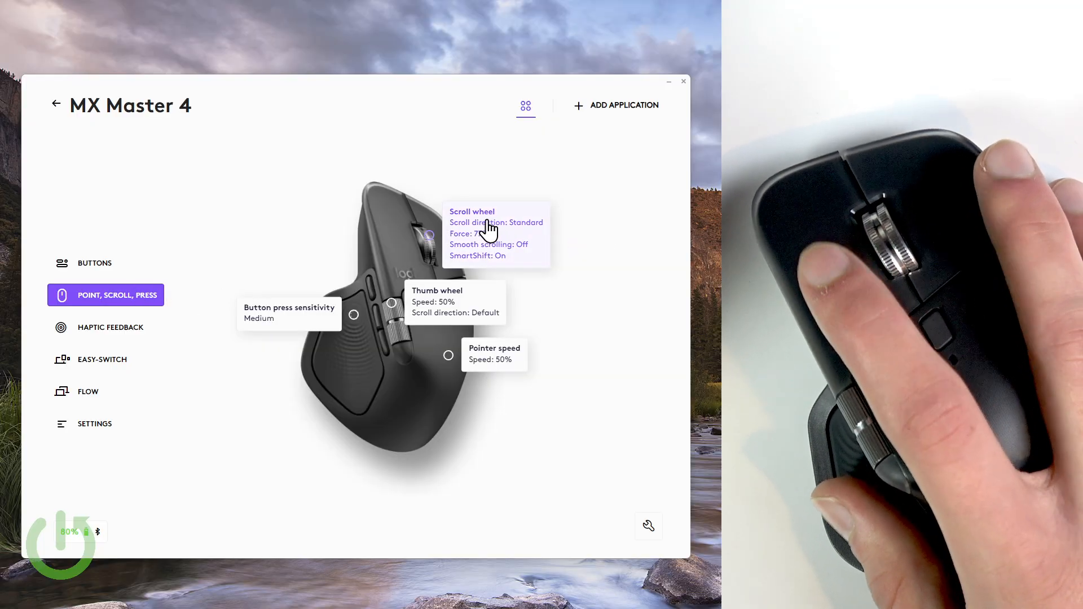
- Turn SmartShift off in the scroll wheel panel, leaving free spin with 82% scrolling force
{"action": "left_click", "coordinate": [496, 234]}
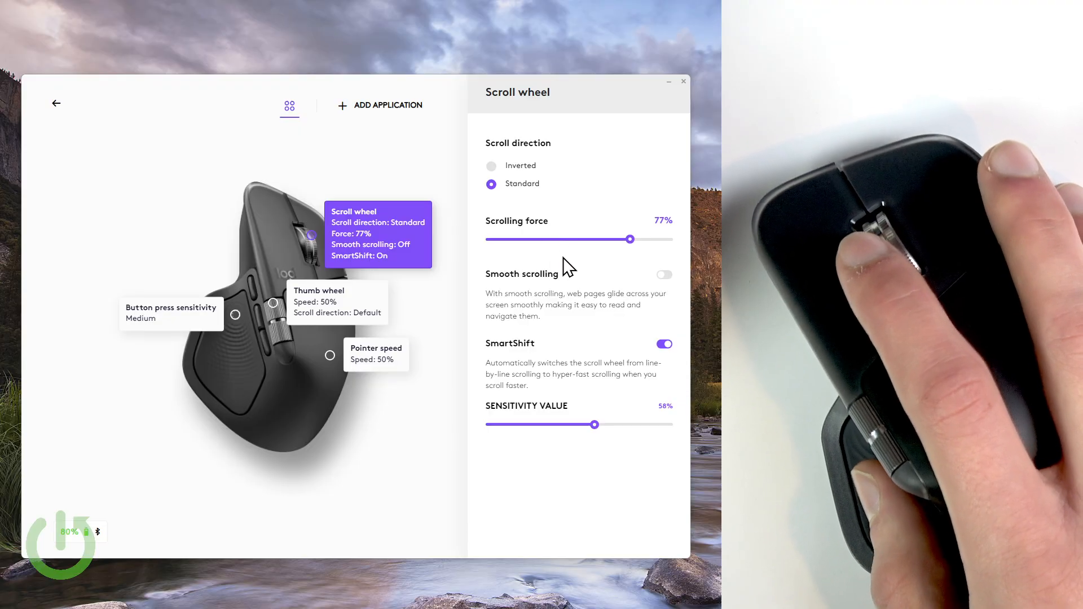
{"action": "left_click", "coordinate": [663, 344]}
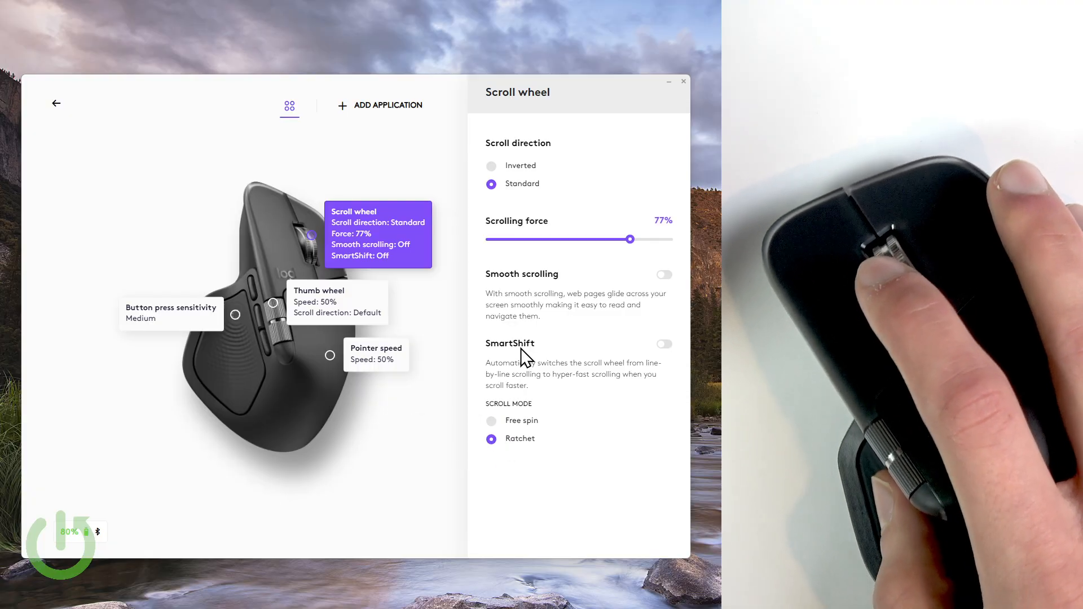
{"action": "mouse_move", "coordinate": [532, 380]}
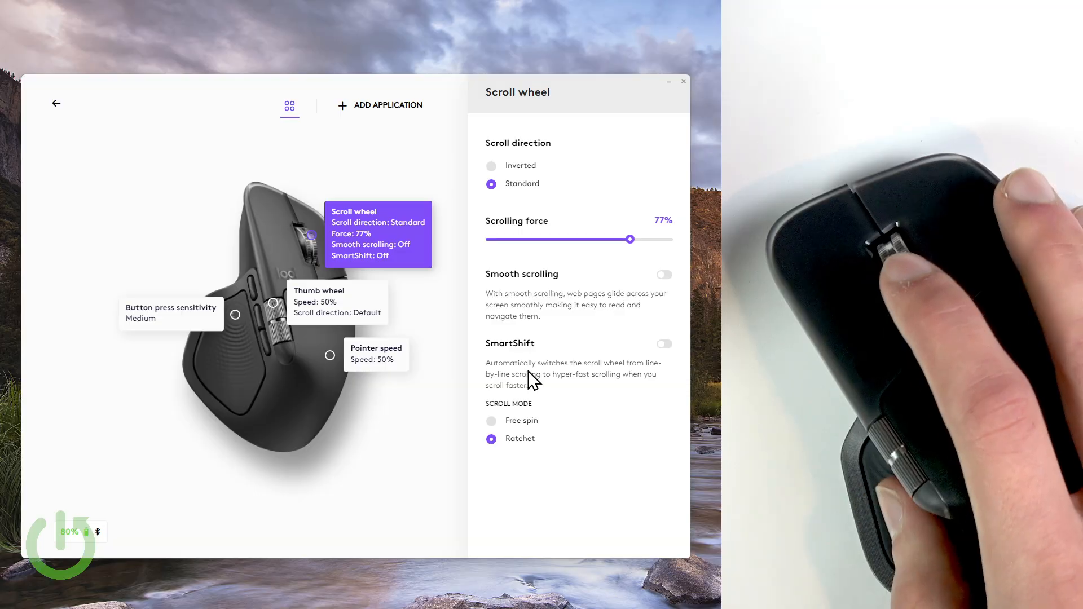
{"action": "mouse_move", "coordinate": [531, 366]}
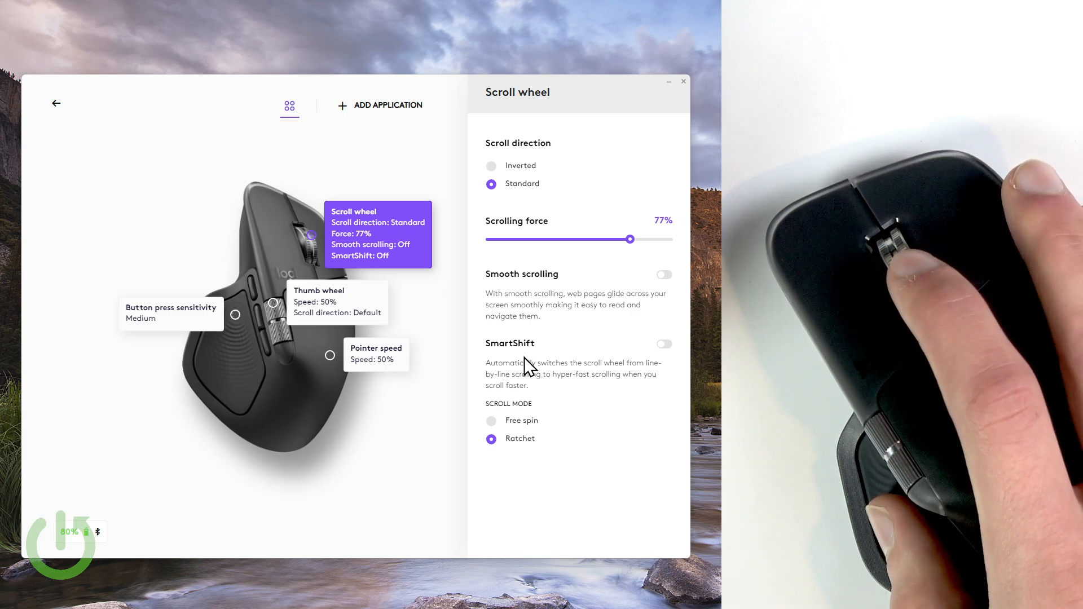
{"action": "mouse_move", "coordinate": [553, 339]}
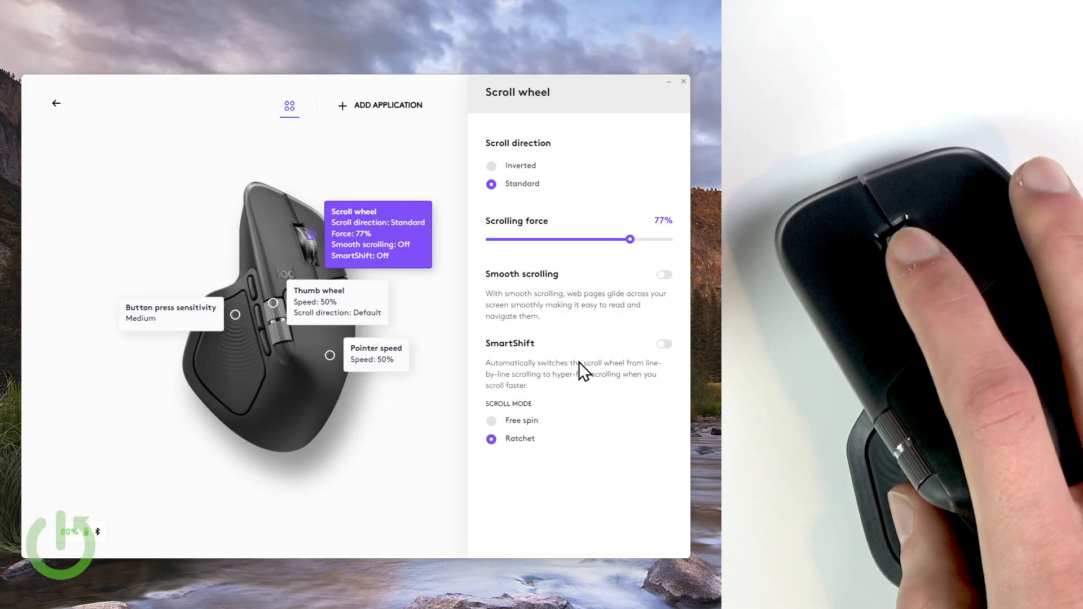
{"action": "mouse_move", "coordinate": [492, 318]}
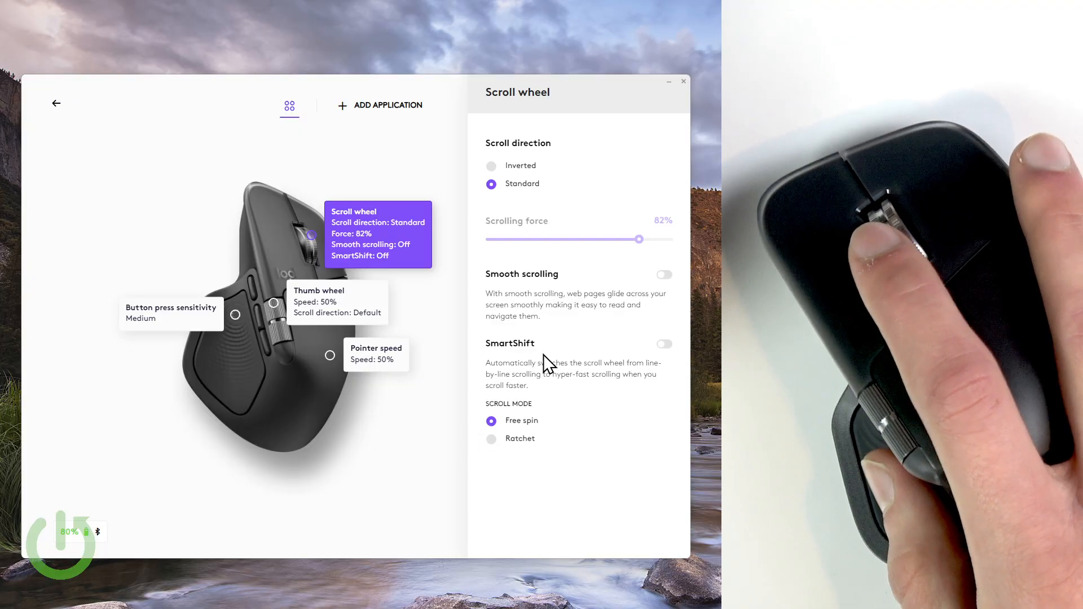
{"action": "mouse_move", "coordinate": [498, 275]}
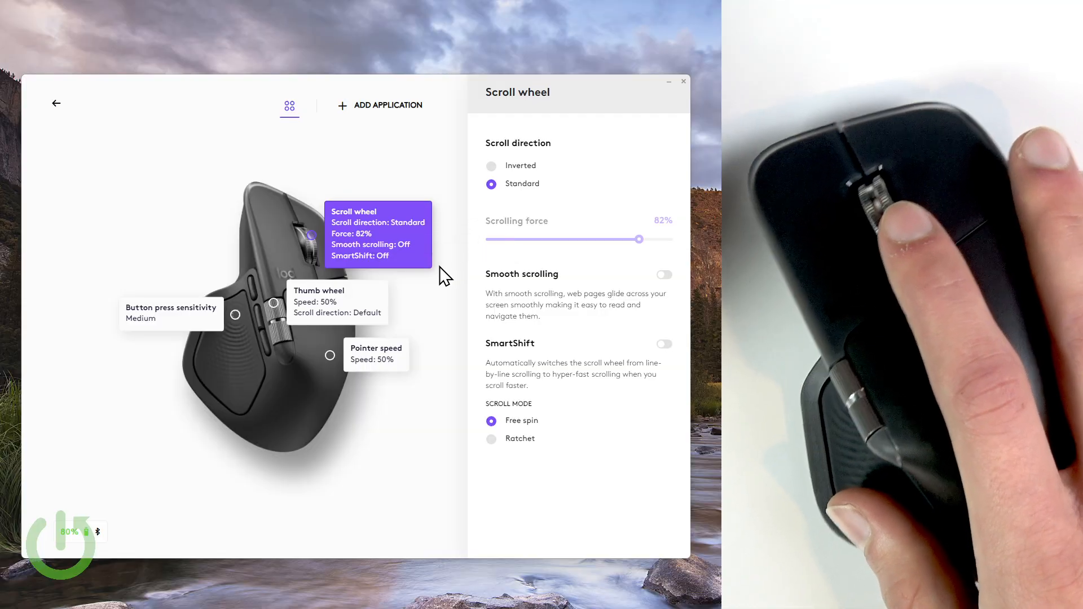
{"action": "mouse_move", "coordinate": [474, 269]}
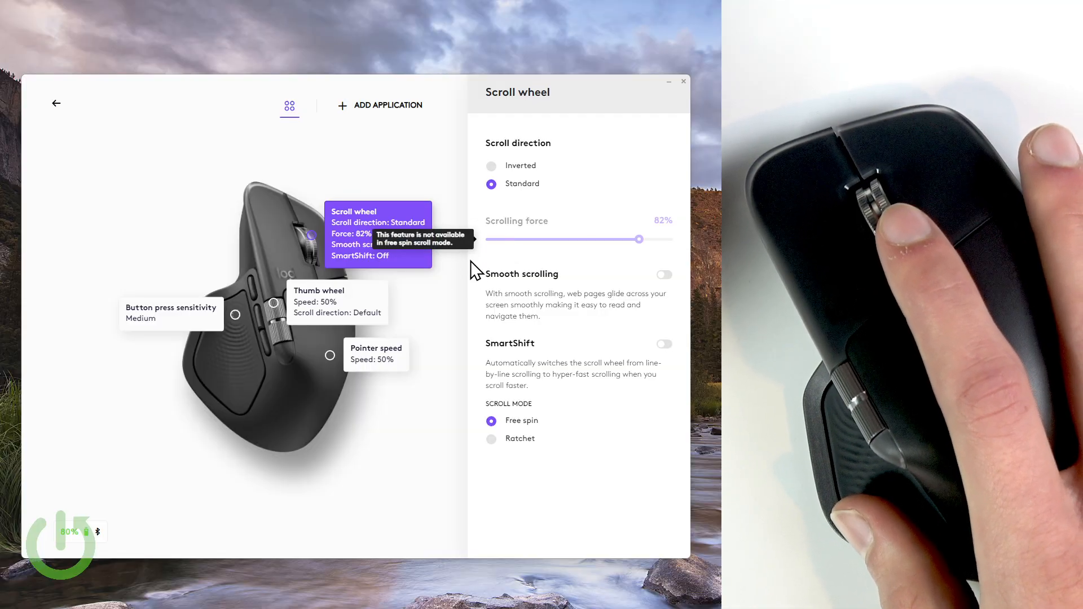
{"action": "mouse_move", "coordinate": [458, 256]}
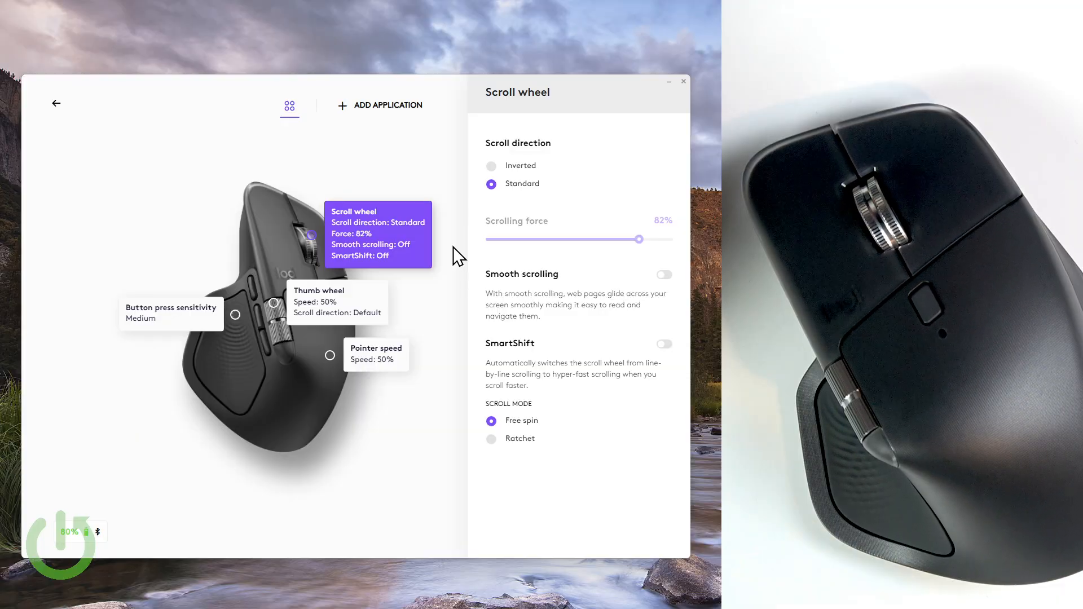
- Turn SmartShift back on for the scroll wheel and raise its sensitivity
{"action": "left_click", "coordinate": [664, 344]}
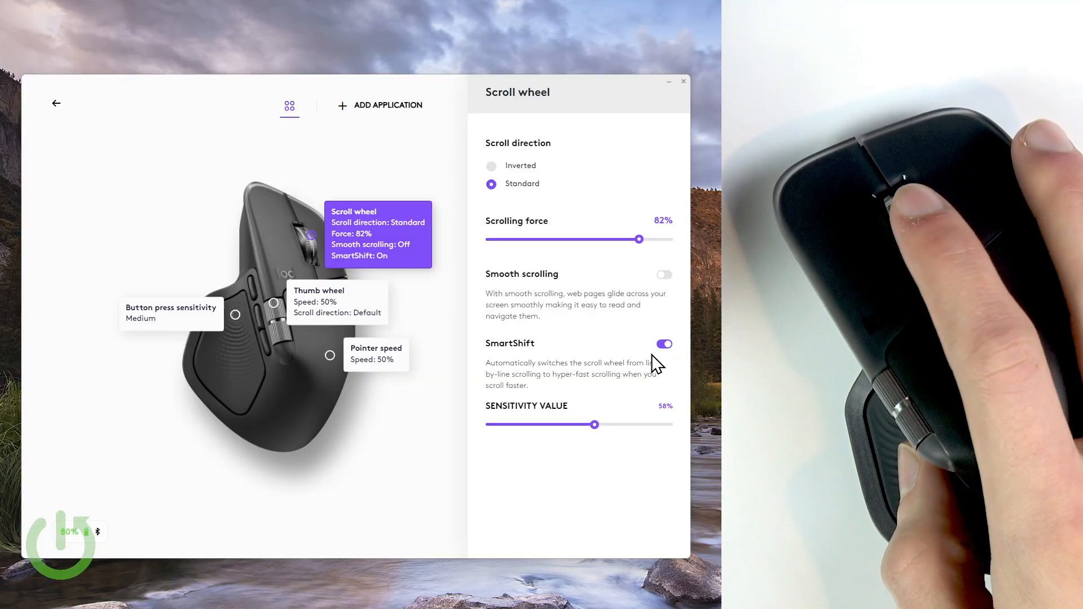
{"action": "mouse_move", "coordinate": [654, 316]}
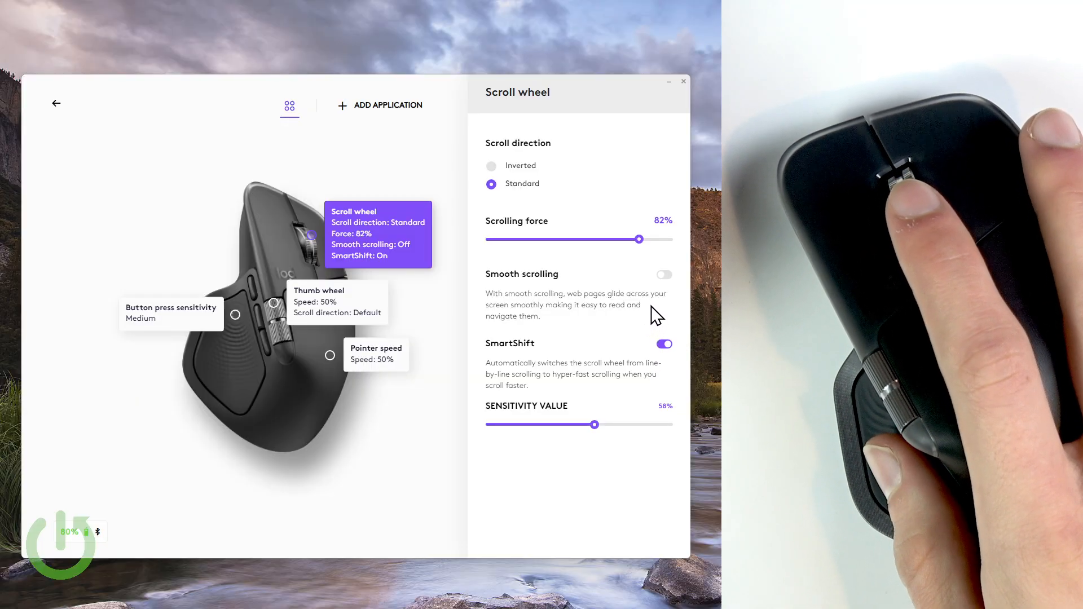
{"action": "mouse_move", "coordinate": [617, 276]}
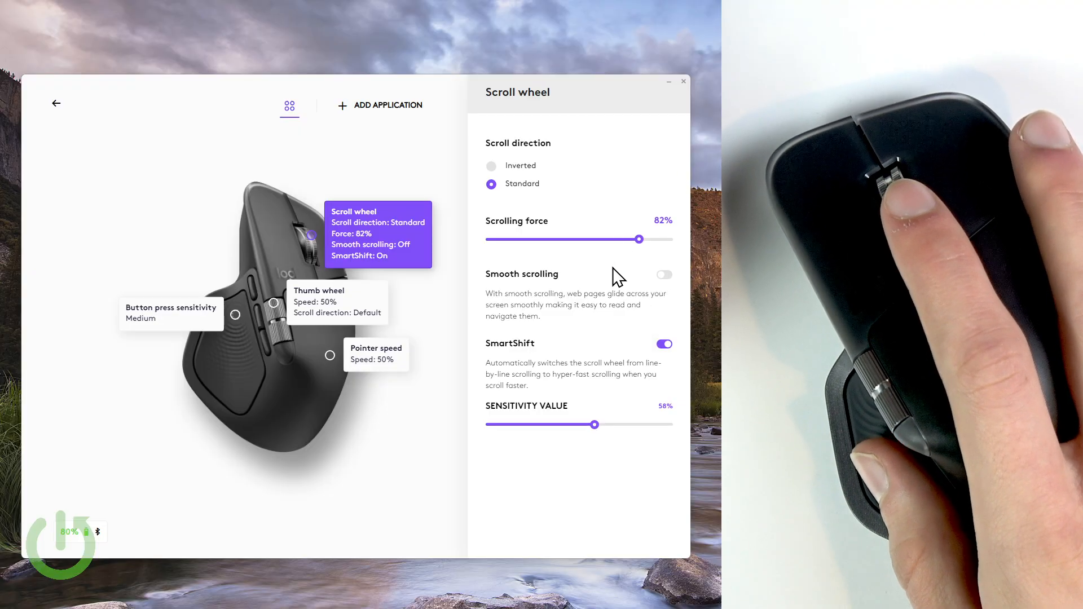
{"action": "mouse_move", "coordinate": [616, 337]}
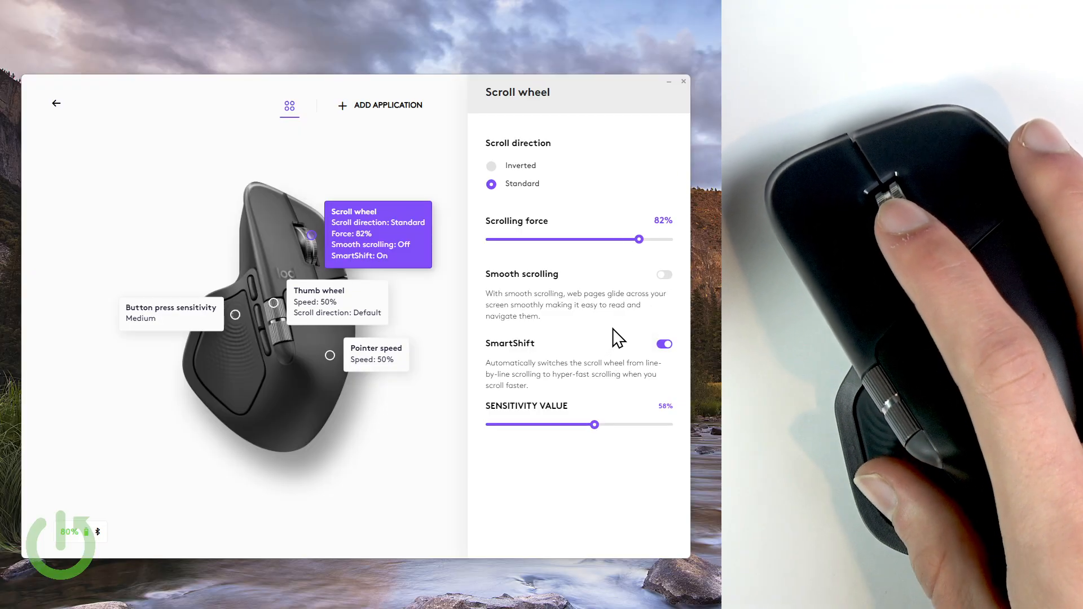
{"action": "mouse_move", "coordinate": [614, 344]}
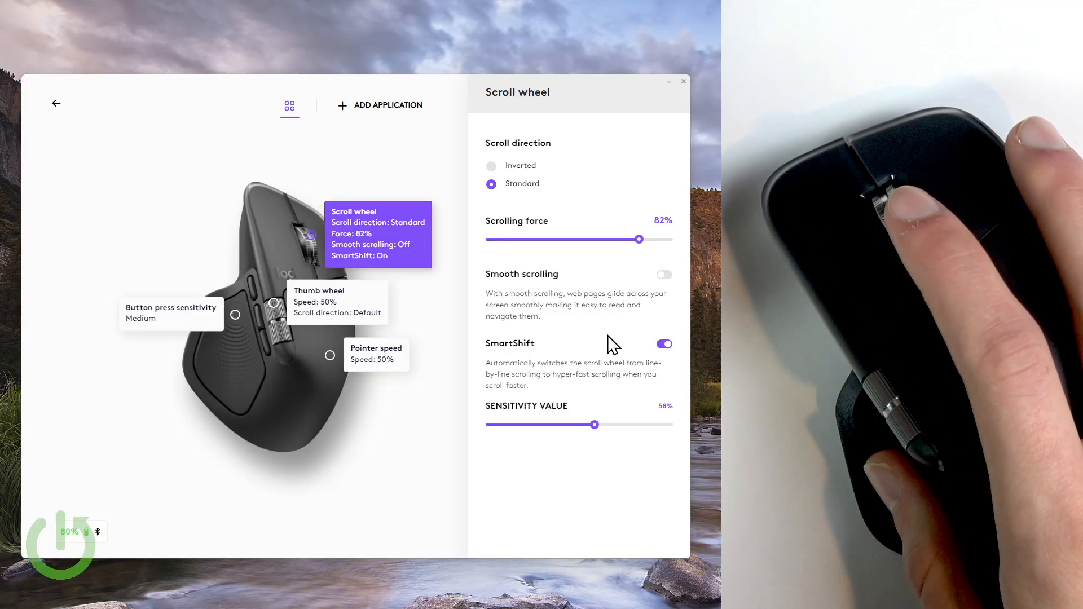
{"action": "mouse_move", "coordinate": [598, 353]}
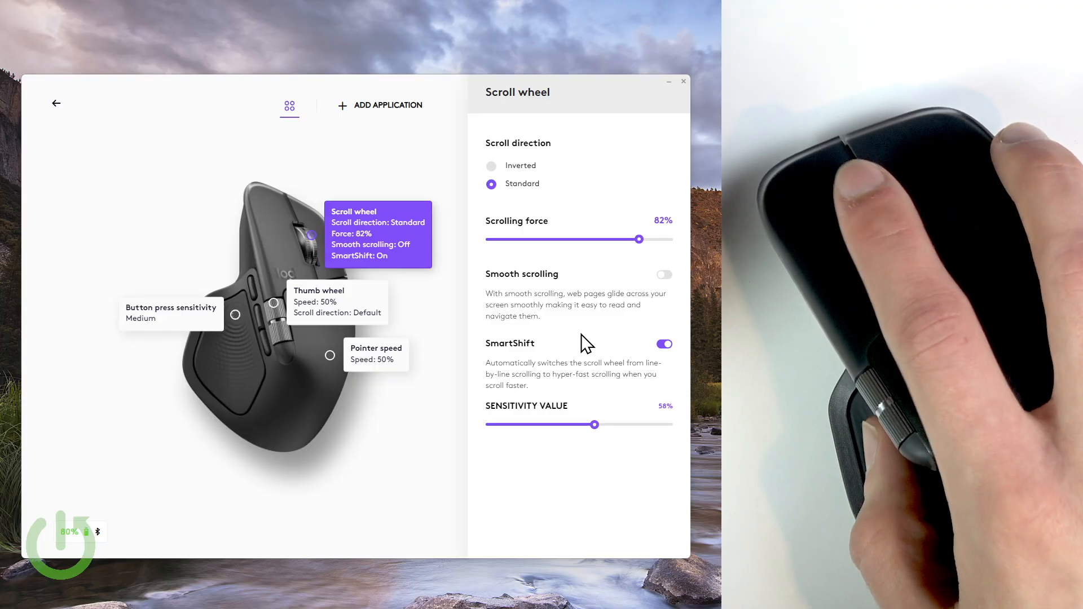
{"action": "mouse_move", "coordinate": [589, 335]}
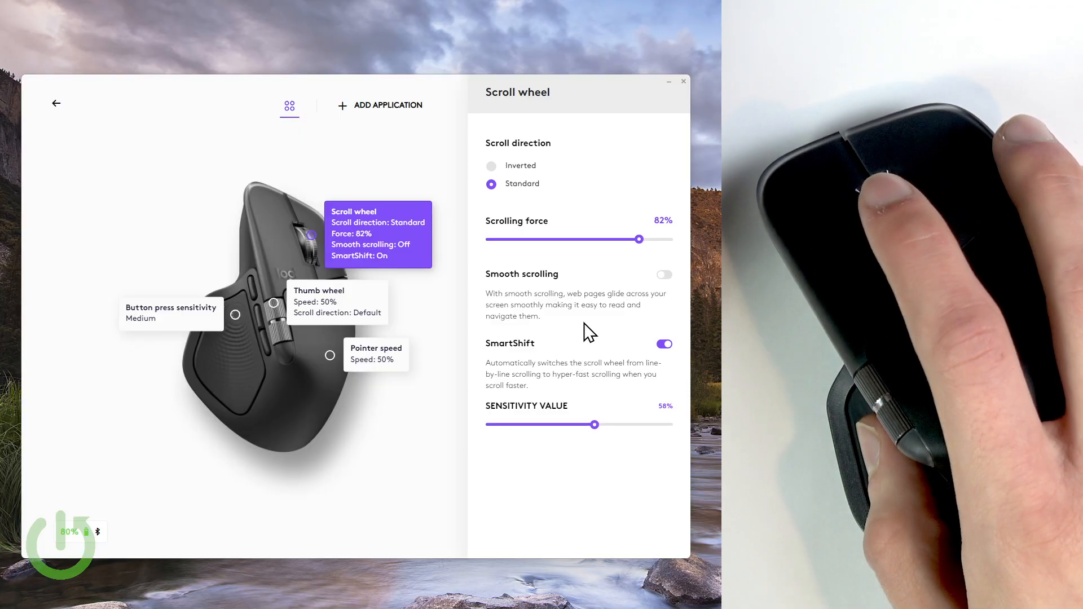
{"action": "mouse_move", "coordinate": [581, 340]}
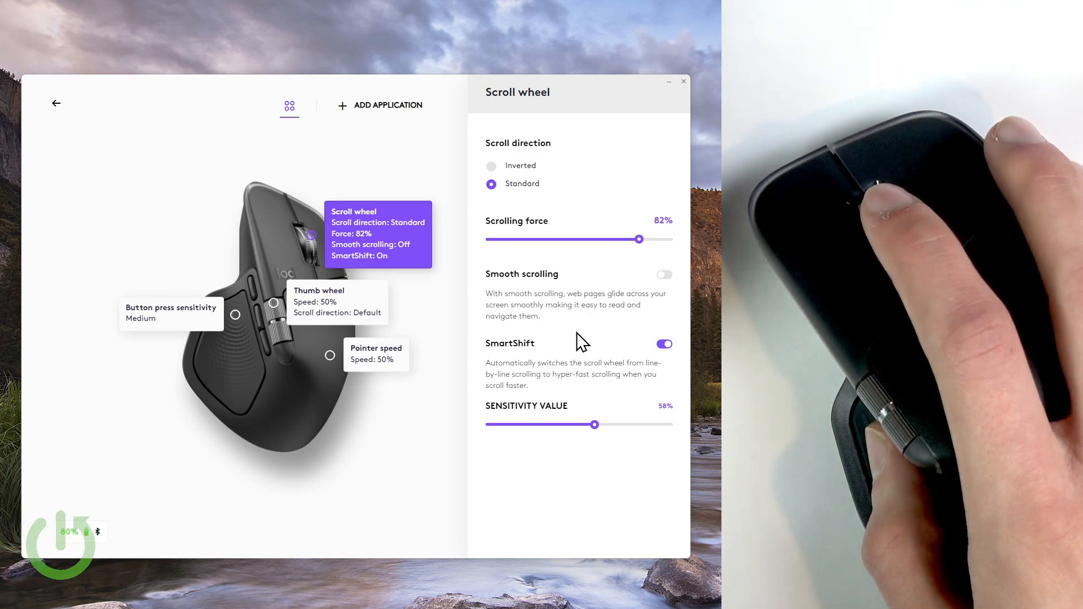
{"action": "mouse_move", "coordinate": [595, 350]}
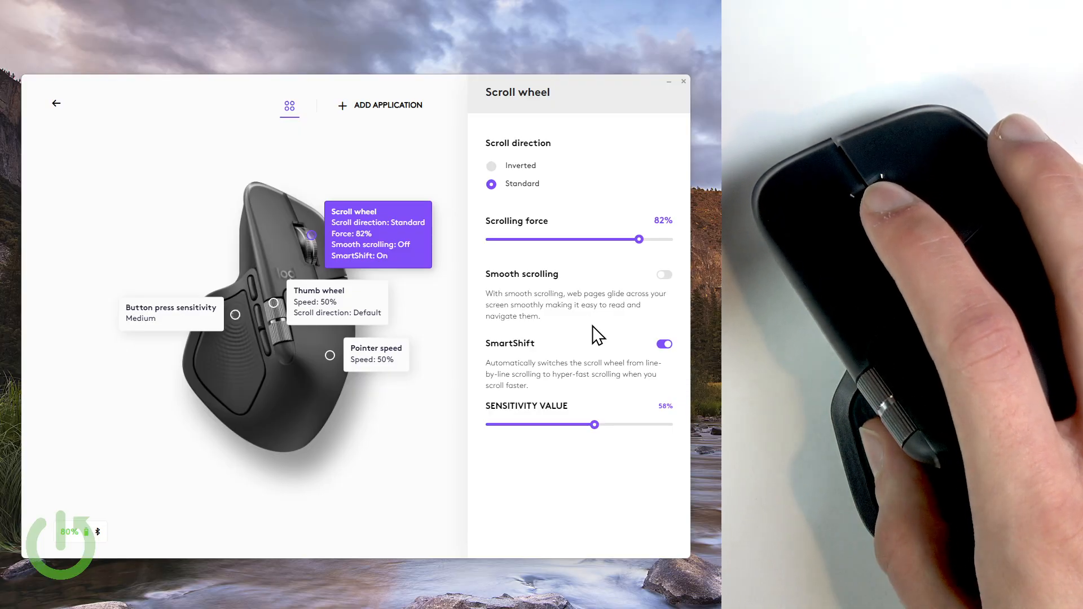
{"action": "mouse_move", "coordinate": [616, 308]}
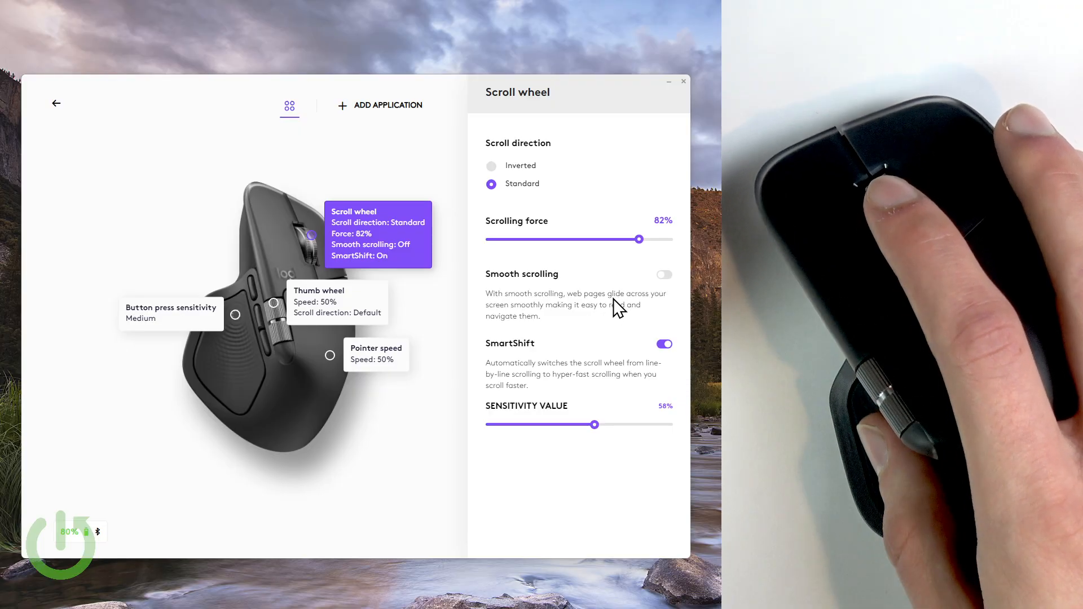
{"action": "mouse_move", "coordinate": [603, 307]}
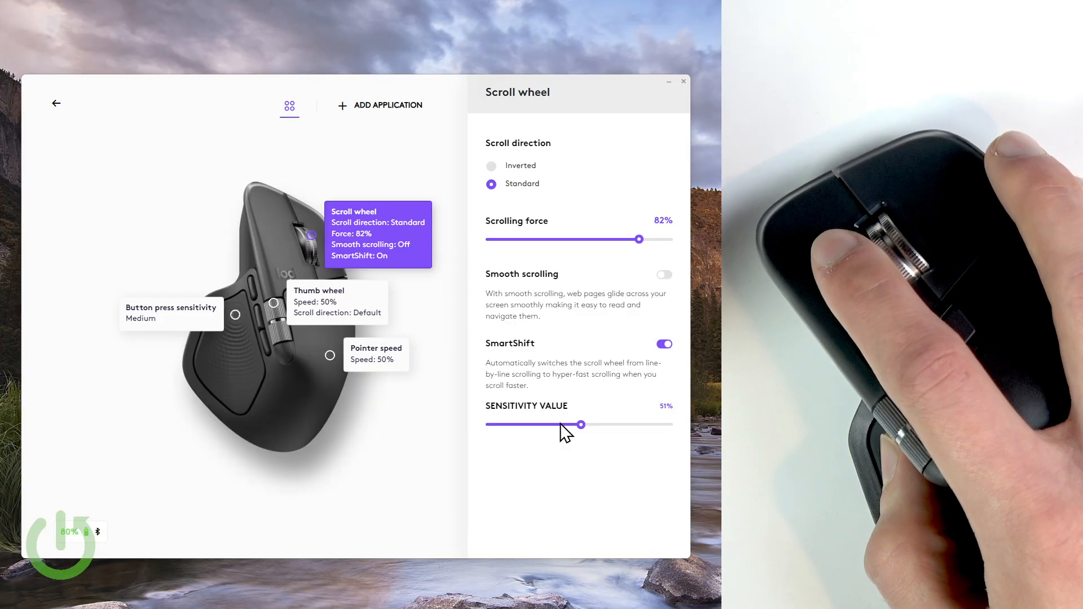
{"action": "mouse_move", "coordinate": [560, 418]}
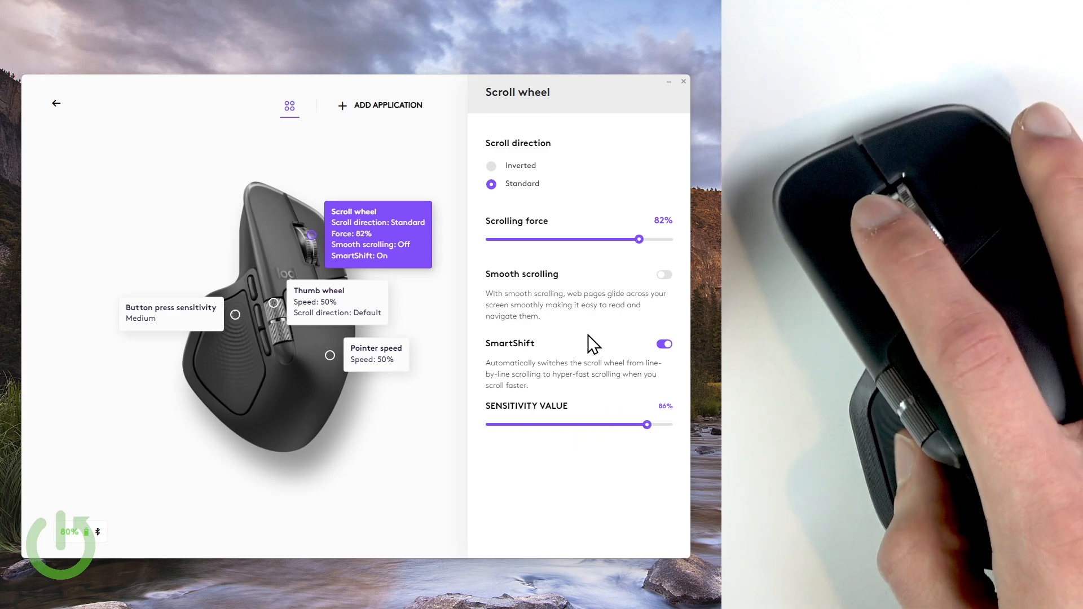
{"action": "mouse_move", "coordinate": [456, 162]}
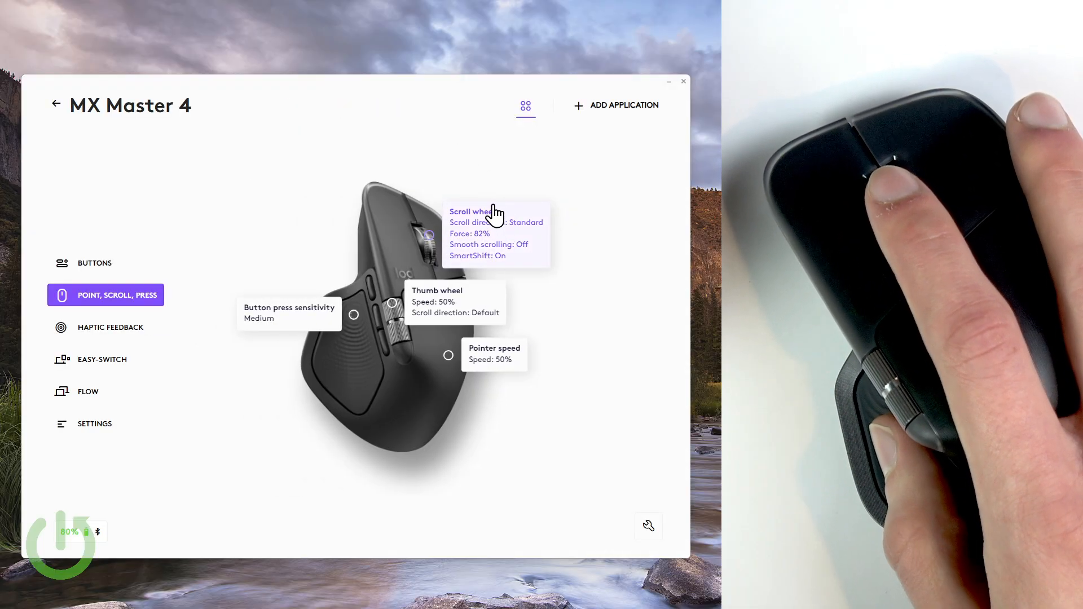
{"action": "mouse_move", "coordinate": [212, 285]}
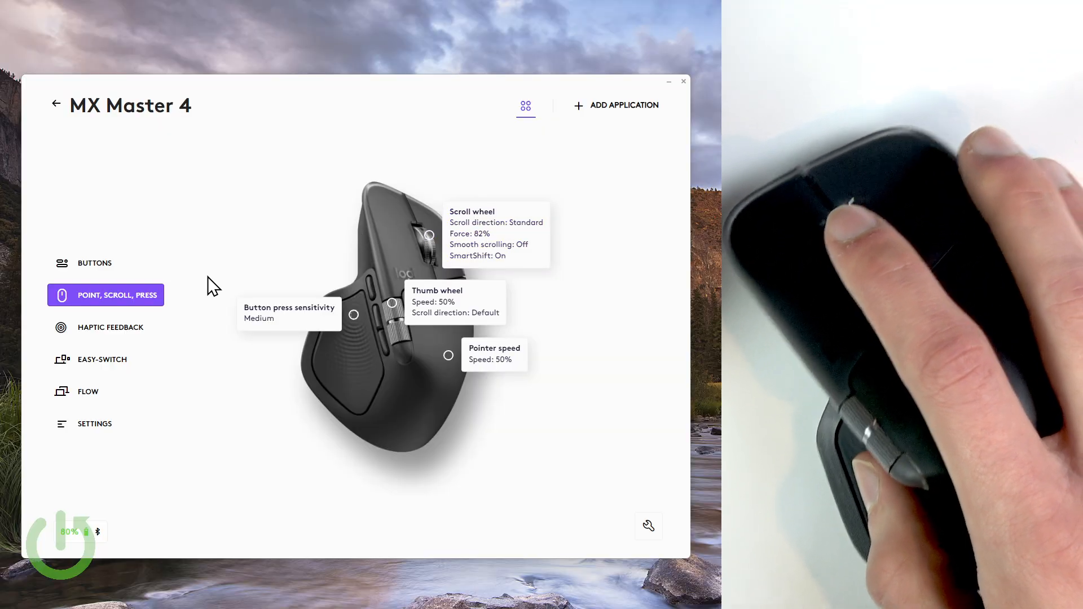
{"action": "mouse_move", "coordinate": [95, 263]}
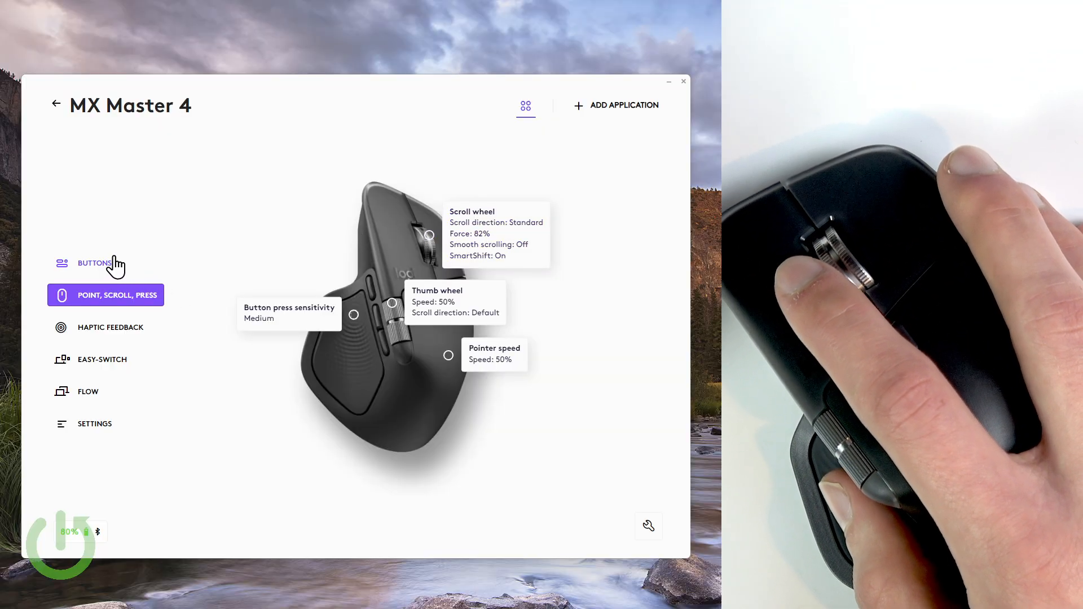
- Show the MX Master 4's button assignments and the wheel button's action choices
{"action": "left_click", "coordinate": [93, 263]}
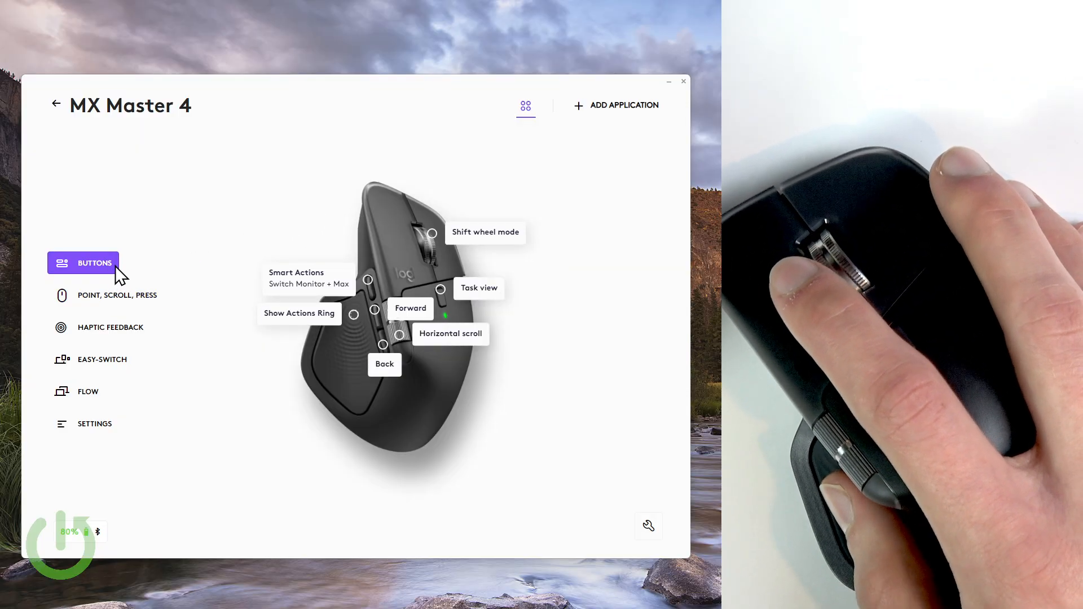
{"action": "mouse_move", "coordinate": [491, 232]}
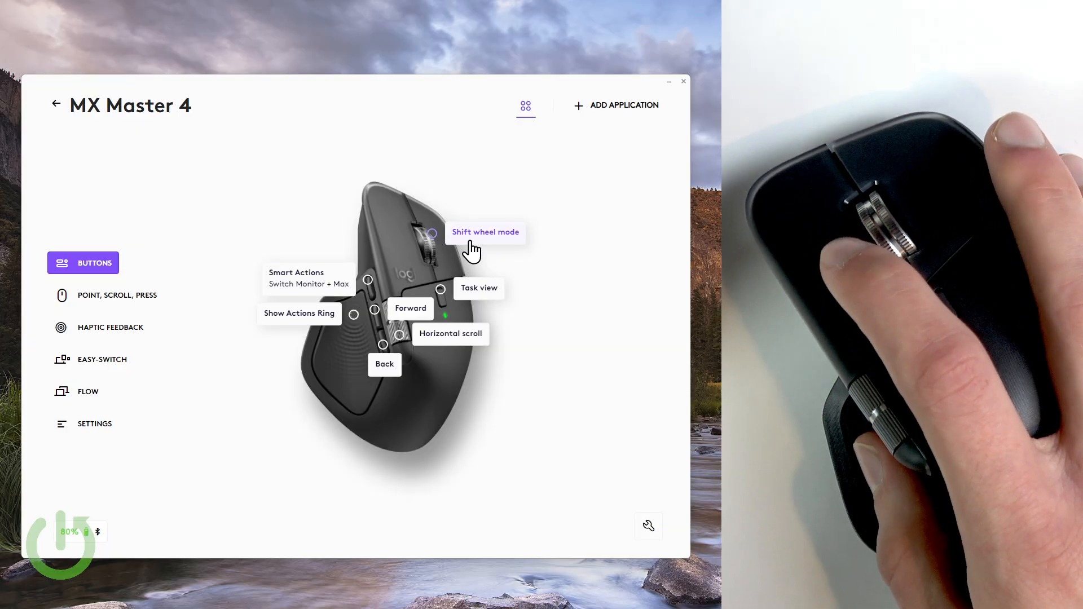
{"action": "left_click", "coordinate": [486, 232]}
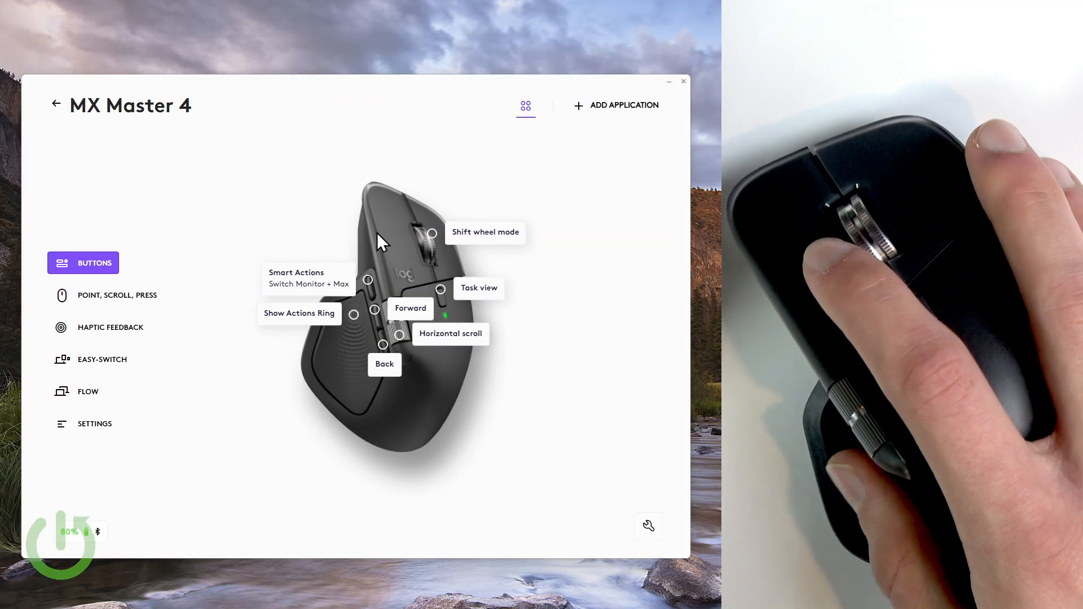
{"action": "left_click", "coordinate": [486, 232]}
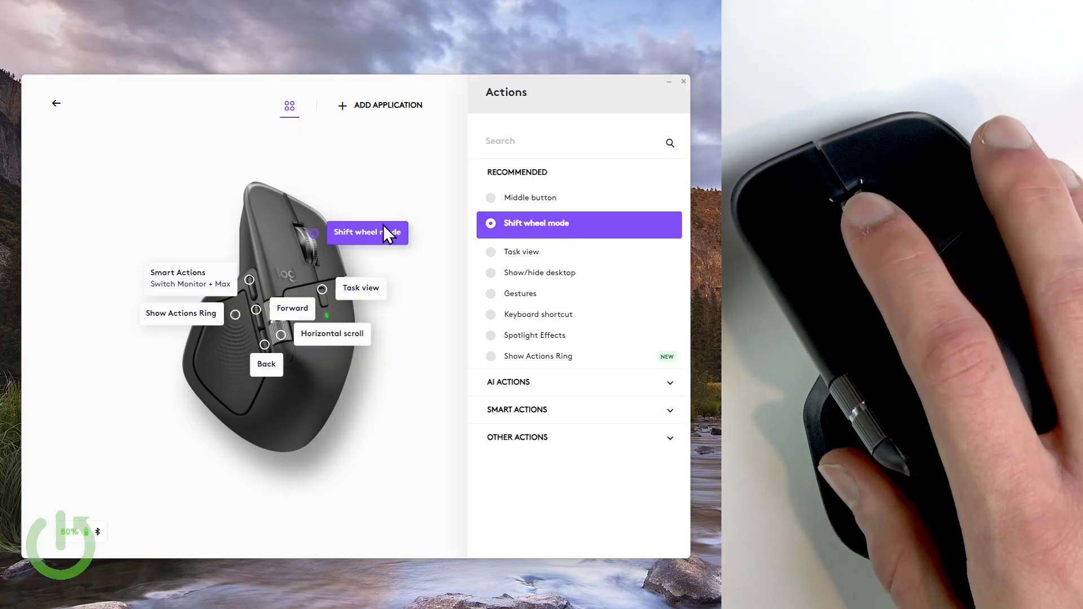
{"action": "mouse_move", "coordinate": [391, 211]}
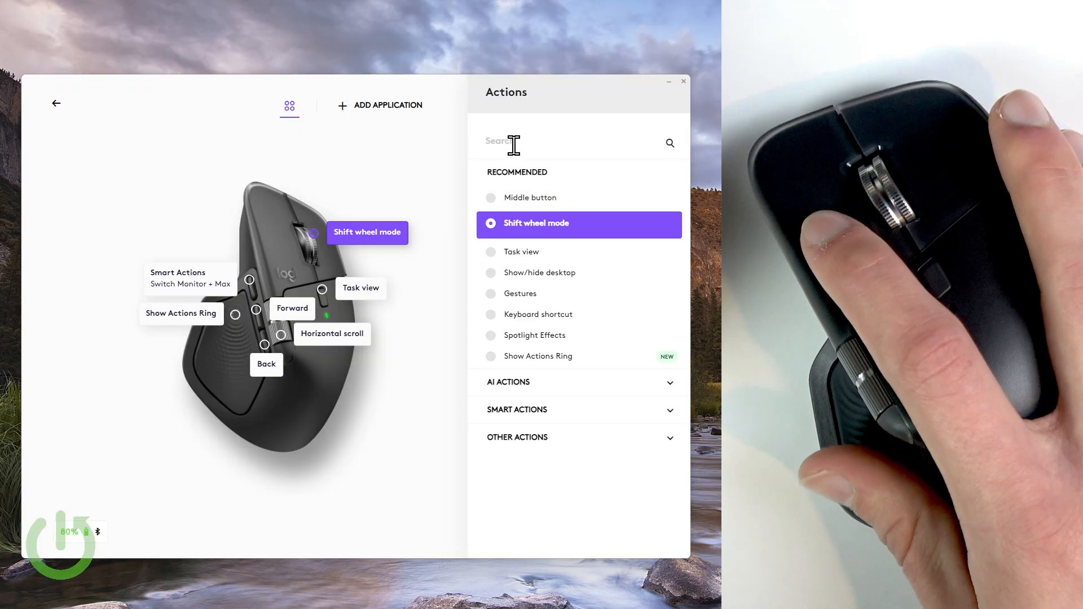
{"action": "type", "text": "s"}
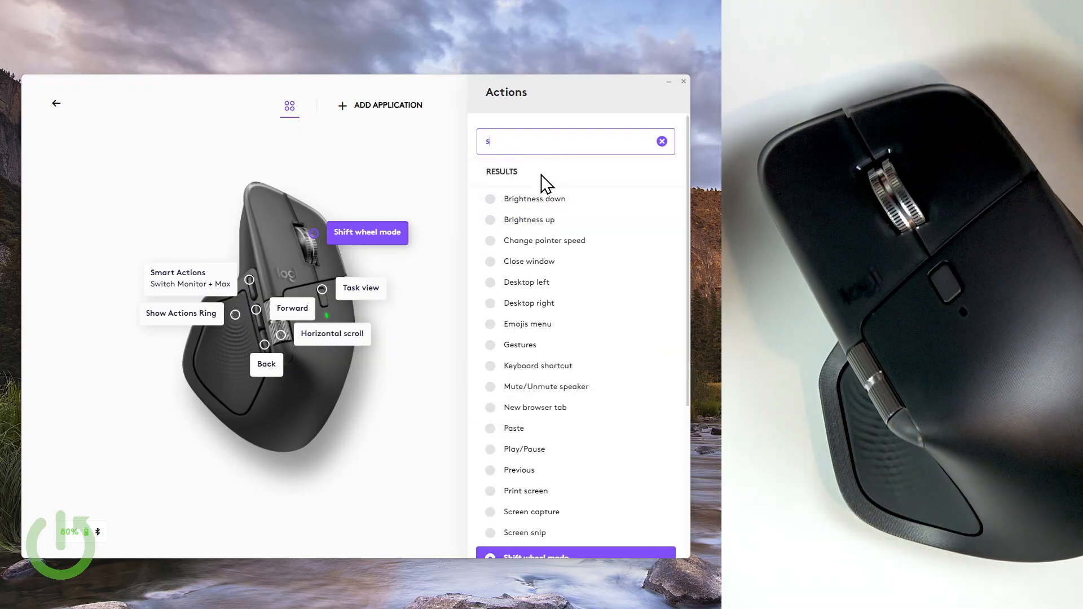
{"action": "type", "text": "shift whee"}
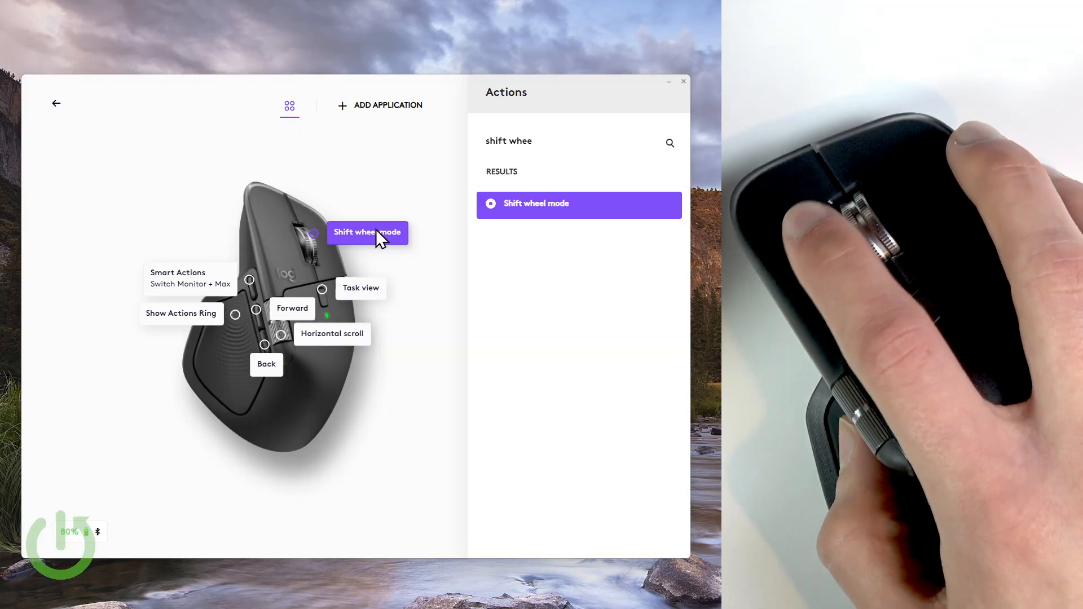
{"action": "mouse_move", "coordinate": [378, 208]}
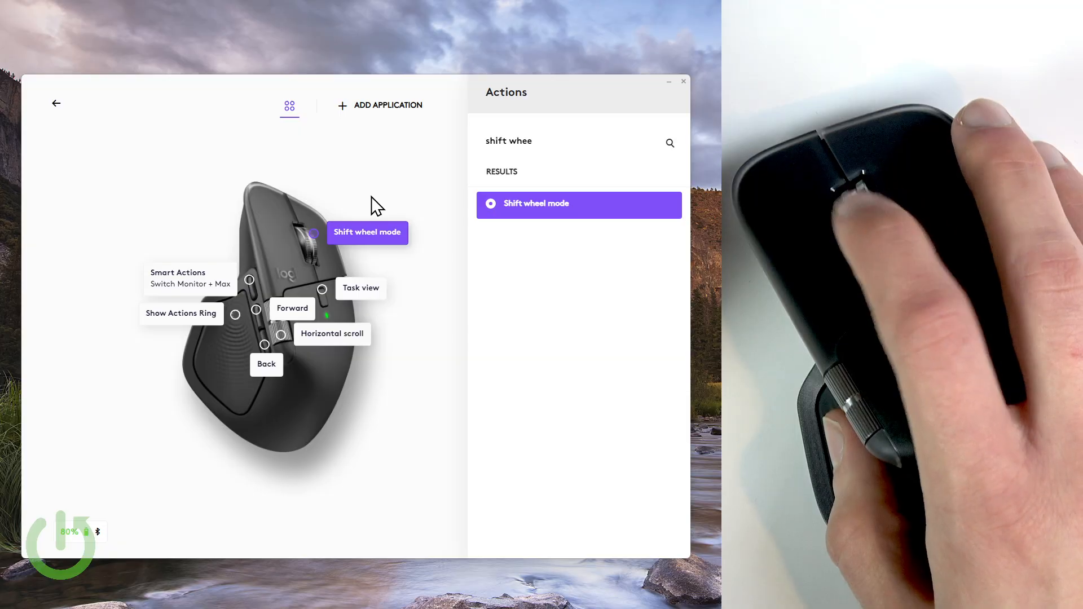
{"action": "mouse_move", "coordinate": [358, 211]}
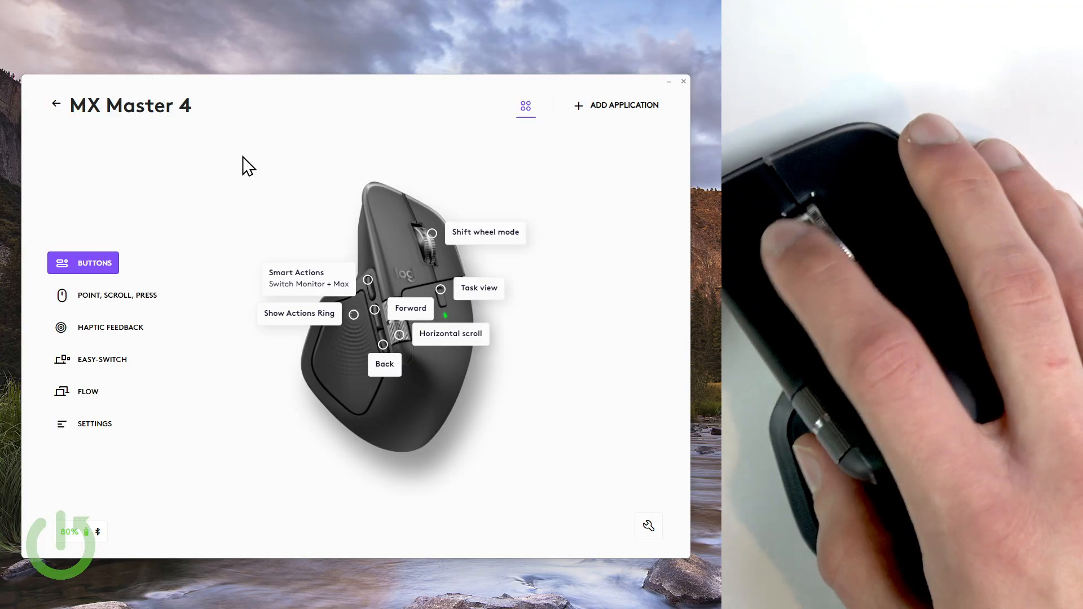
- Return from the MX Master 4 page to the Good Evening home screen
{"action": "left_click", "coordinate": [56, 104]}
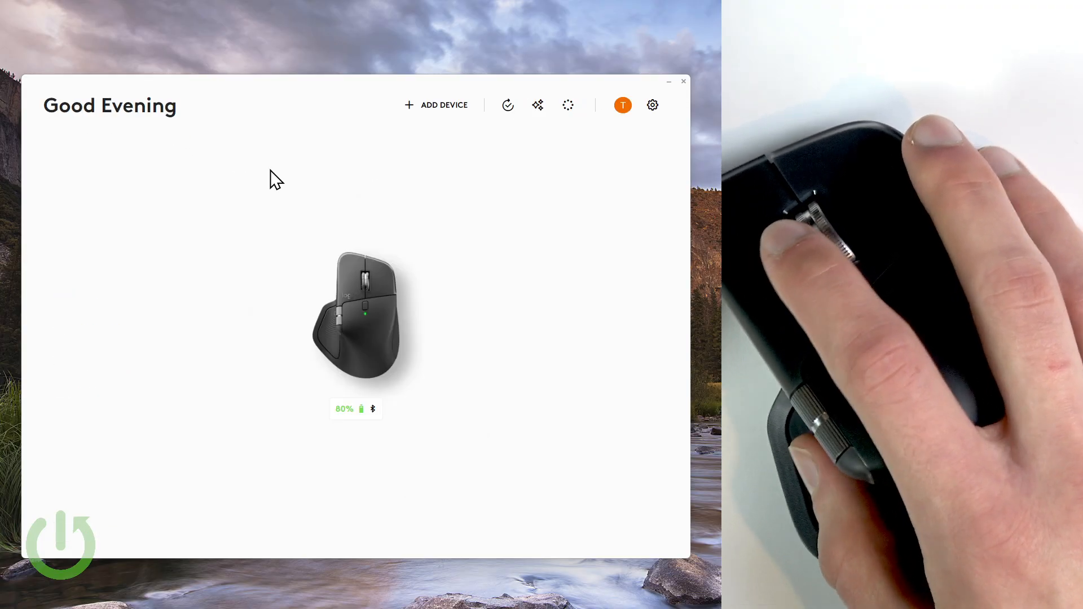
{"action": "mouse_move", "coordinate": [377, 224]}
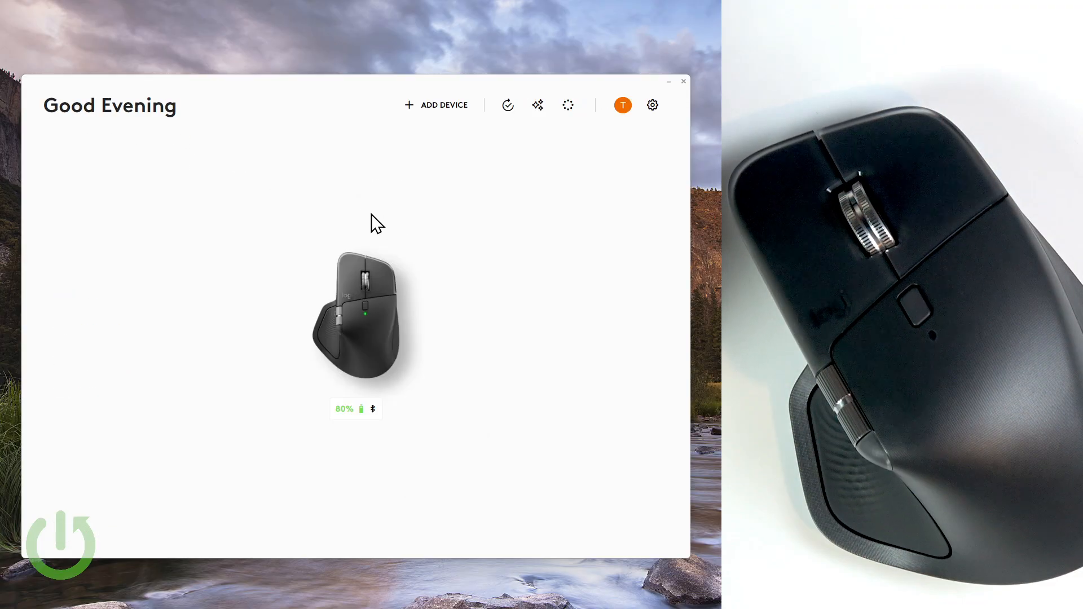